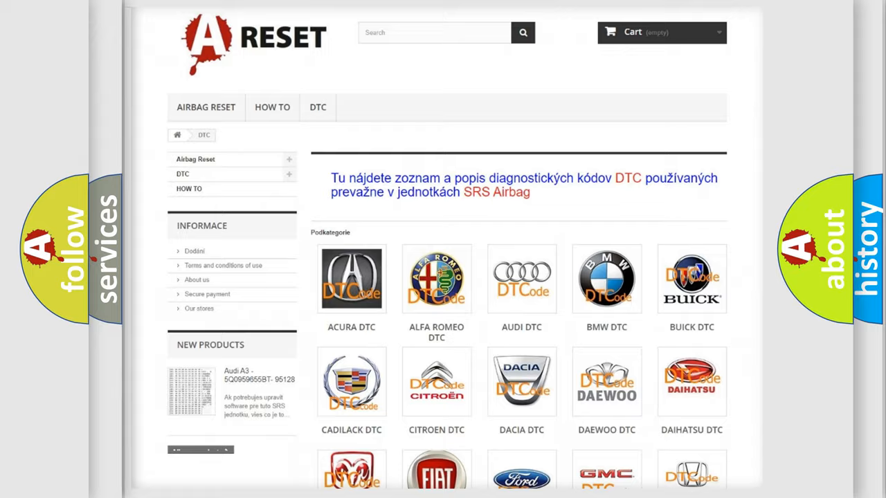
Scroll through the GMC DTC subcategory code list and back up.
scroll("down", 3)
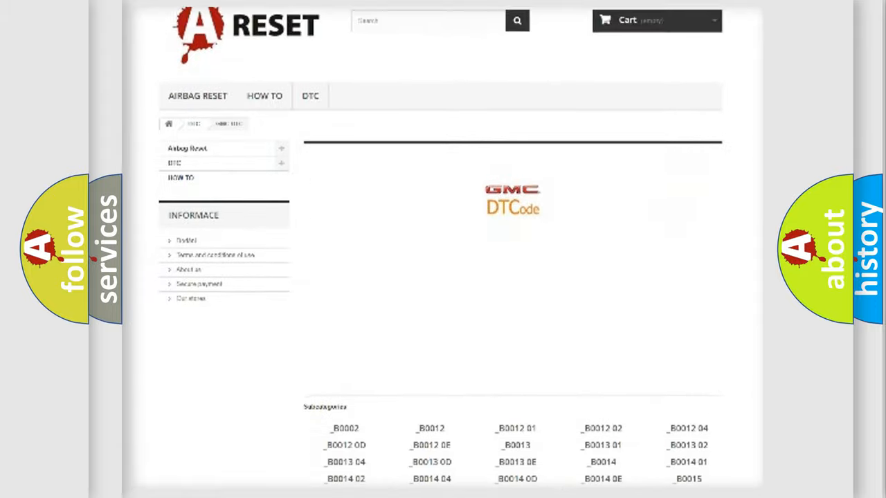
scroll("down", 3)
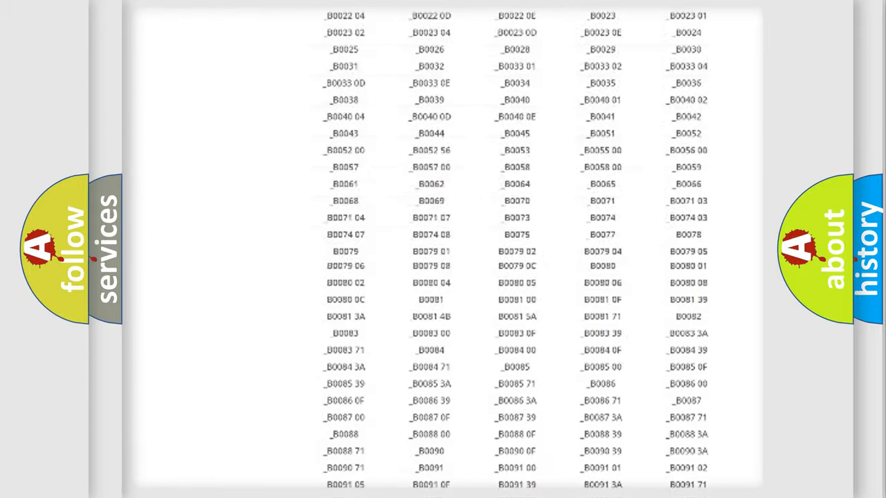
scroll("up", 3)
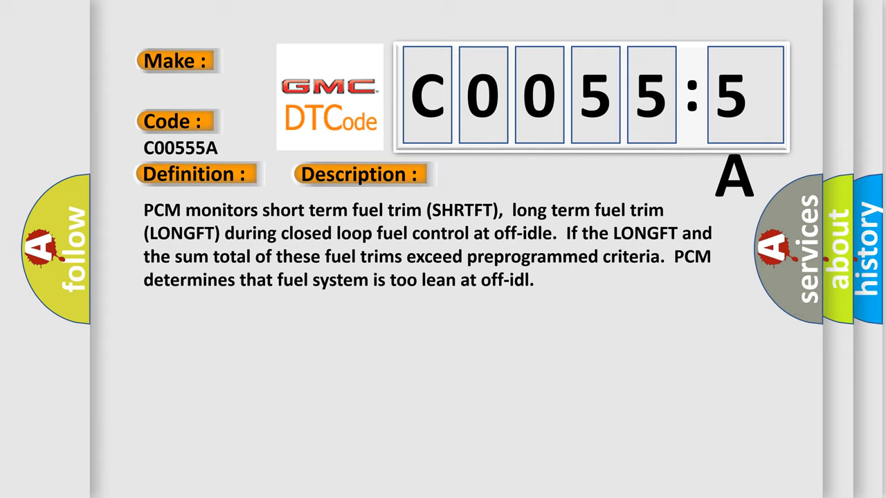
Advance the C00555A slide from its lean fuel-trim description to the causes list.
left_click(509, 174)
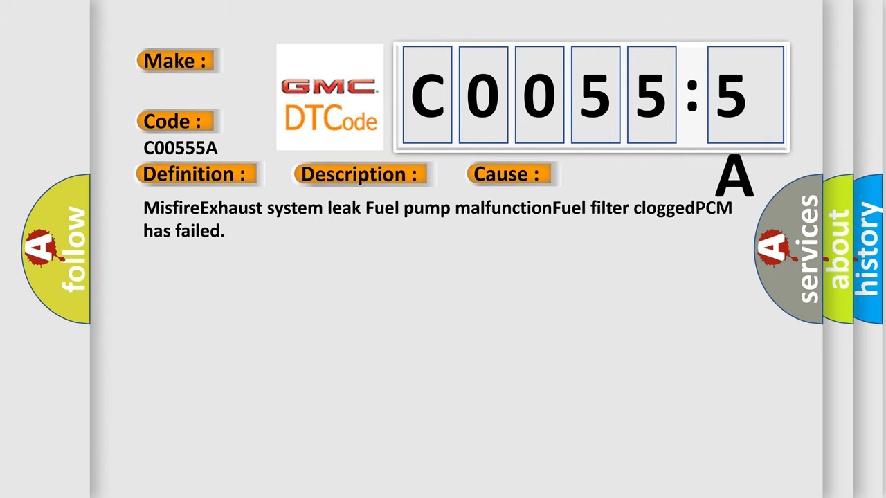